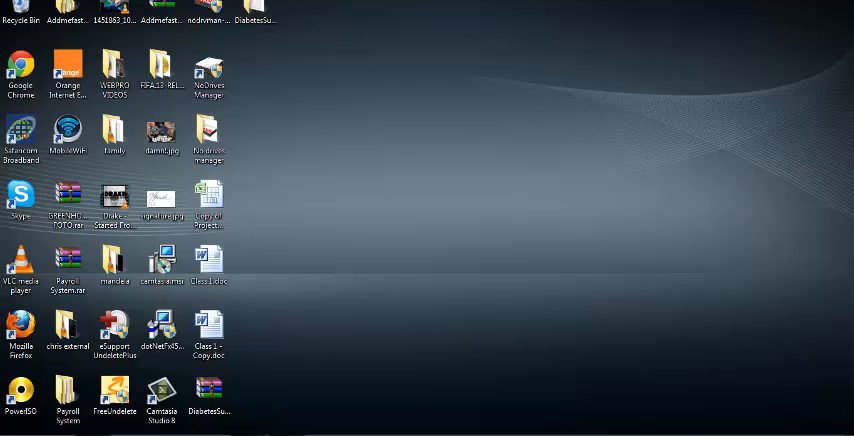
Launch Google Chrome from its desktop shortcut
{"action": "left_click", "coordinate": [20, 67]}
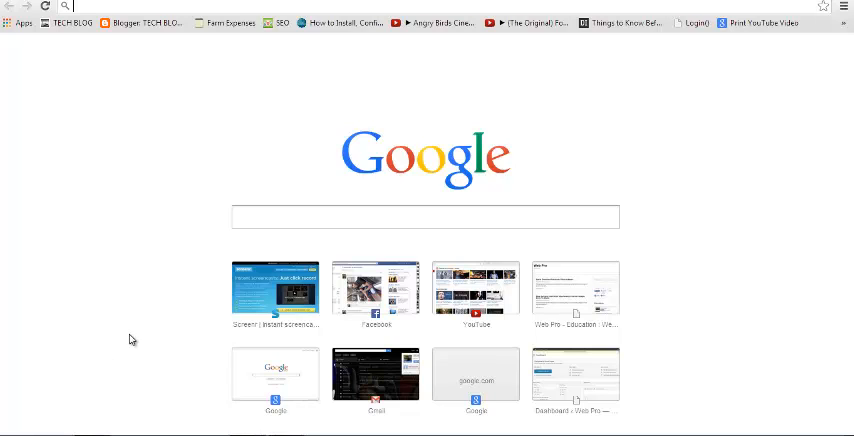
{"action": "mouse_move", "coordinate": [181, 267]}
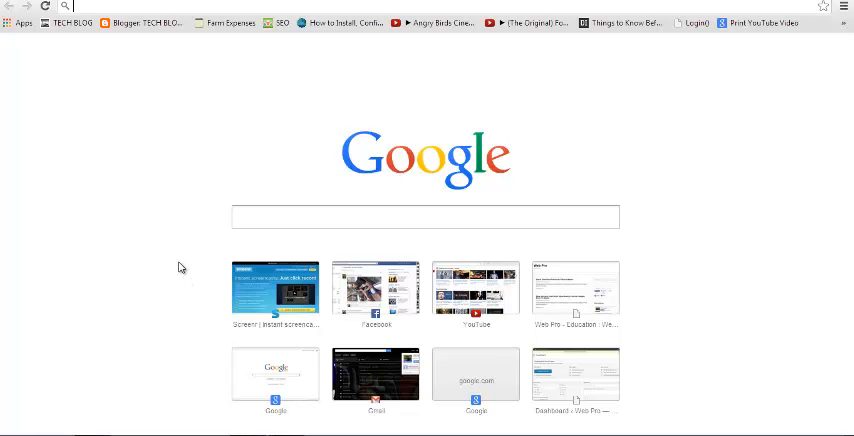
{"action": "mouse_move", "coordinate": [740, 116]}
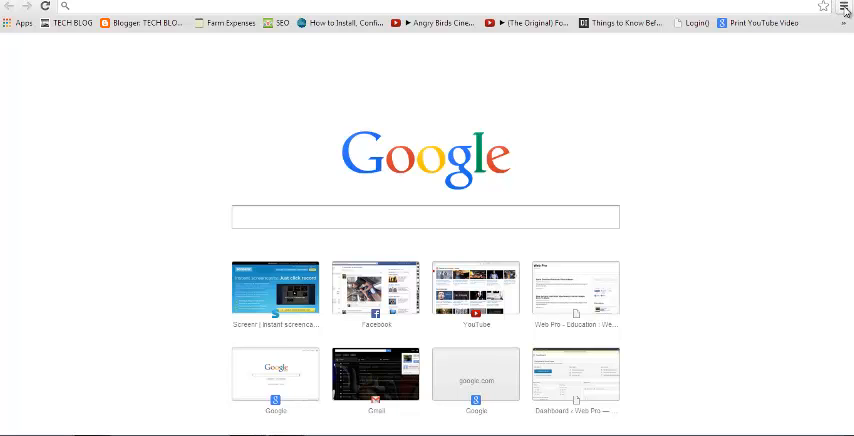
Go to Settings from the Chrome menu
{"action": "left_click", "coordinate": [845, 7]}
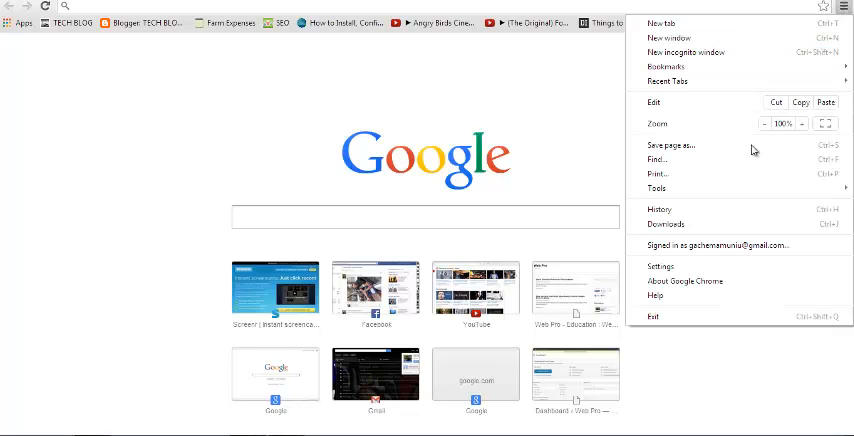
{"action": "left_click", "coordinate": [660, 266]}
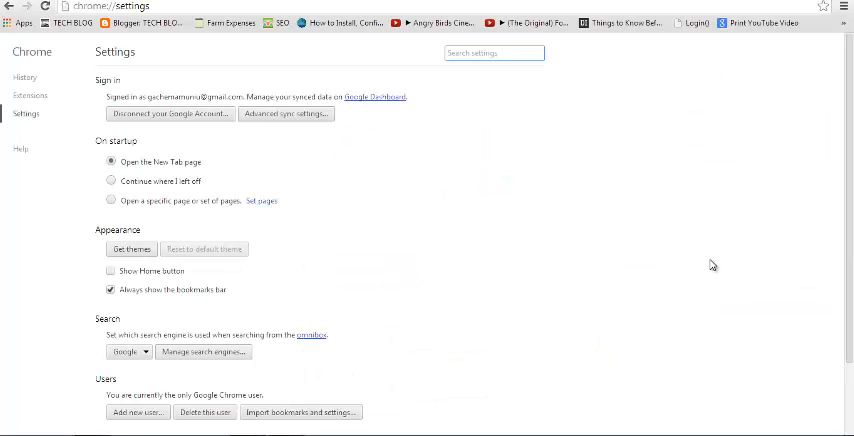
Show advanced settings and open the saved passwords list under Passwords and forms
{"action": "scroll", "scroll_direction": "down", "scroll_amount": 3}
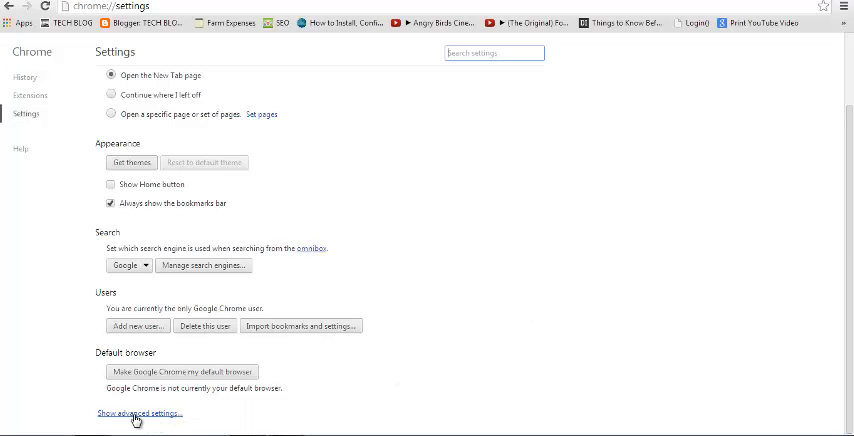
{"action": "left_click", "coordinate": [139, 414]}
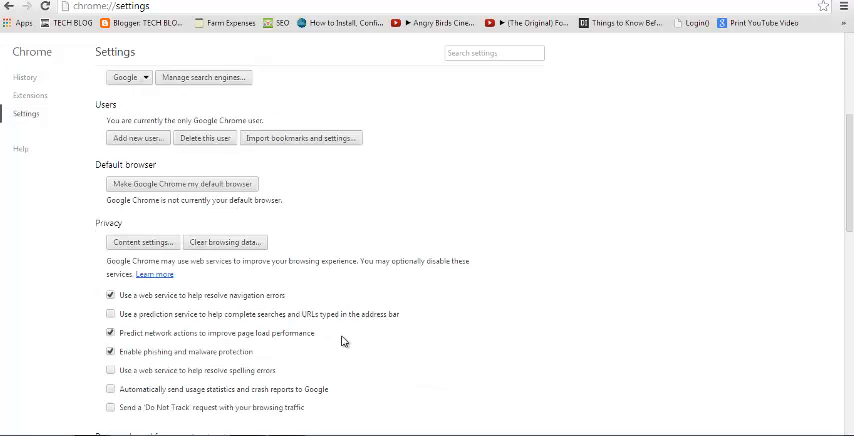
{"action": "scroll", "scroll_direction": "down", "scroll_amount": 3}
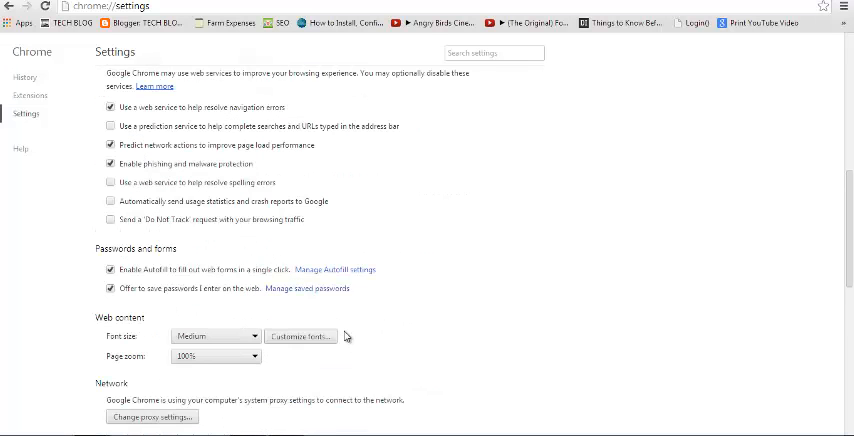
{"action": "scroll", "scroll_direction": "down", "scroll_amount": 3}
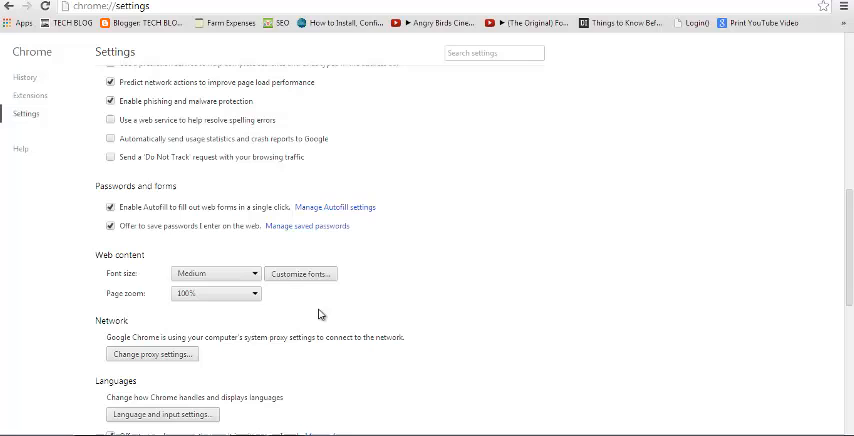
{"action": "mouse_move", "coordinate": [119, 190]}
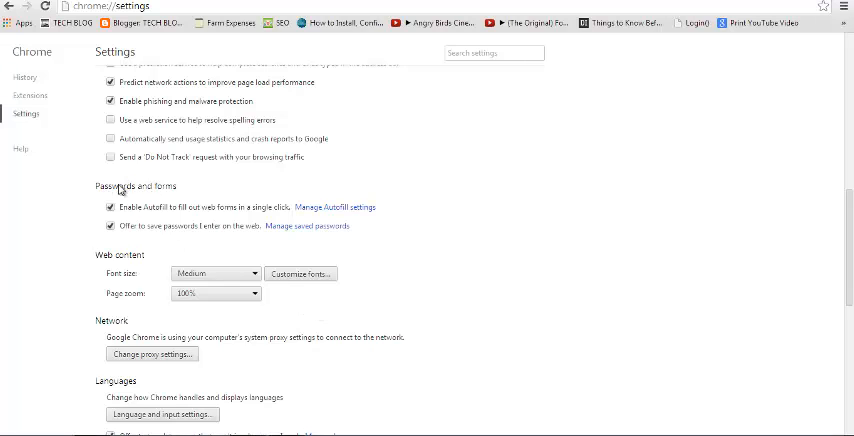
{"action": "mouse_move", "coordinate": [180, 186]}
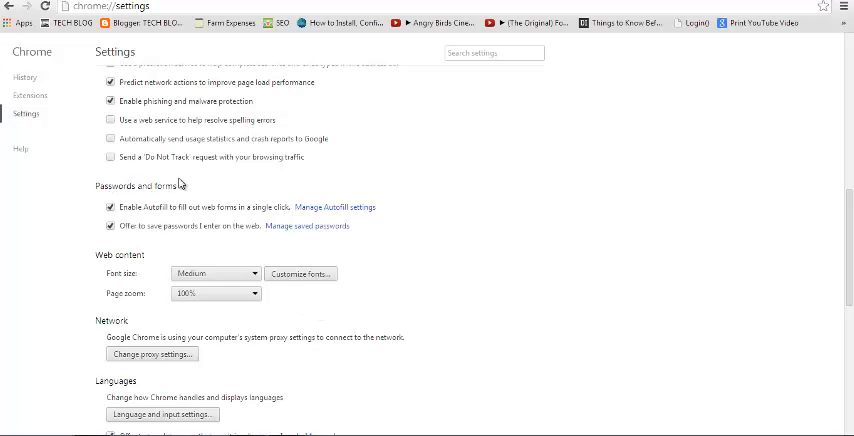
{"action": "mouse_move", "coordinate": [143, 233]}
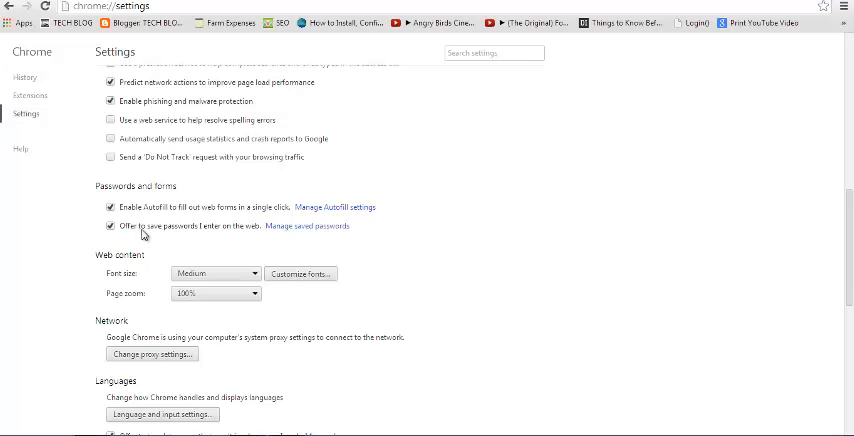
{"action": "mouse_move", "coordinate": [294, 233]}
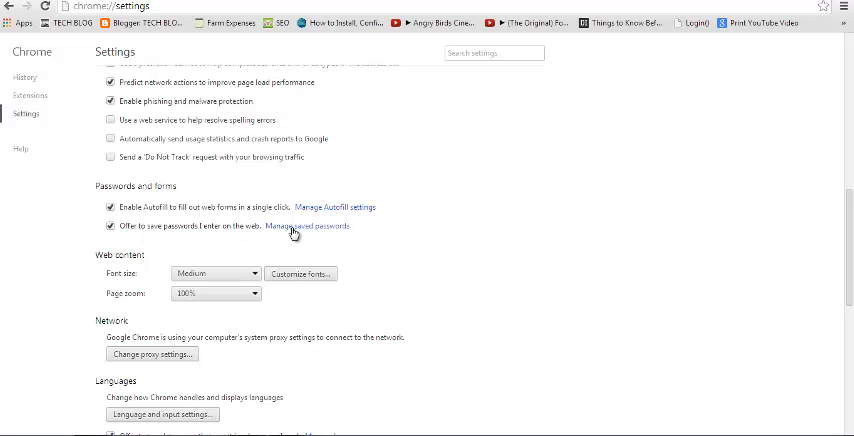
{"action": "mouse_move", "coordinate": [297, 233]}
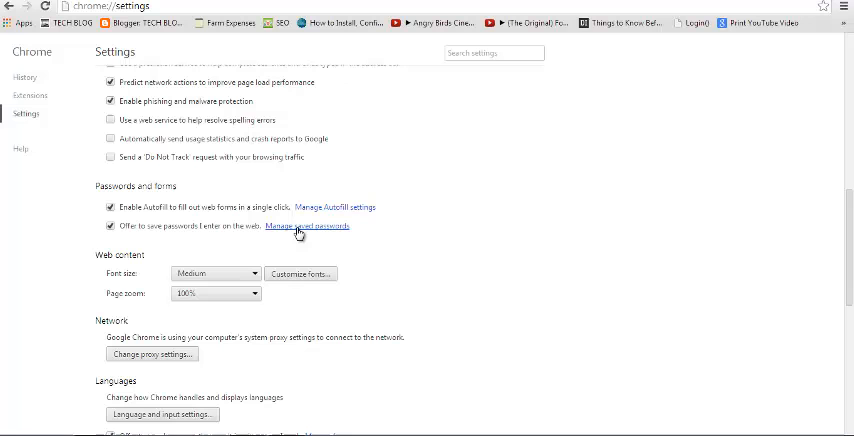
{"action": "left_click", "coordinate": [307, 226]}
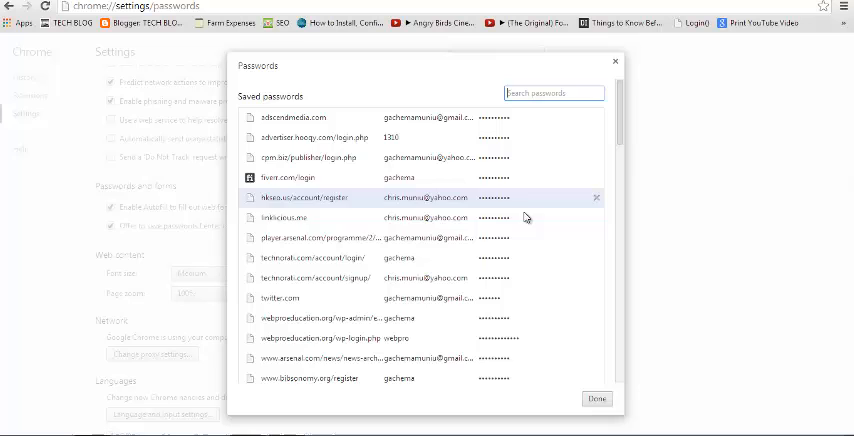
Delete the saved webproeducation.org/wp-admin password entry
{"action": "scroll", "scroll_direction": "down", "scroll_amount": 3}
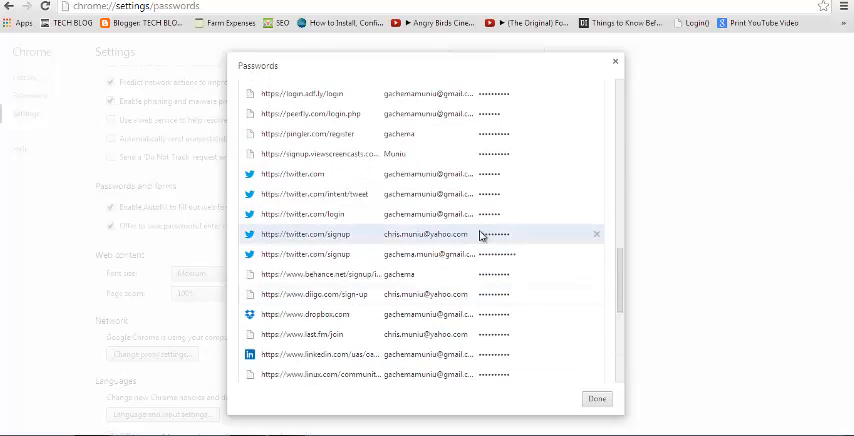
{"action": "scroll", "scroll_direction": "down", "scroll_amount": 3}
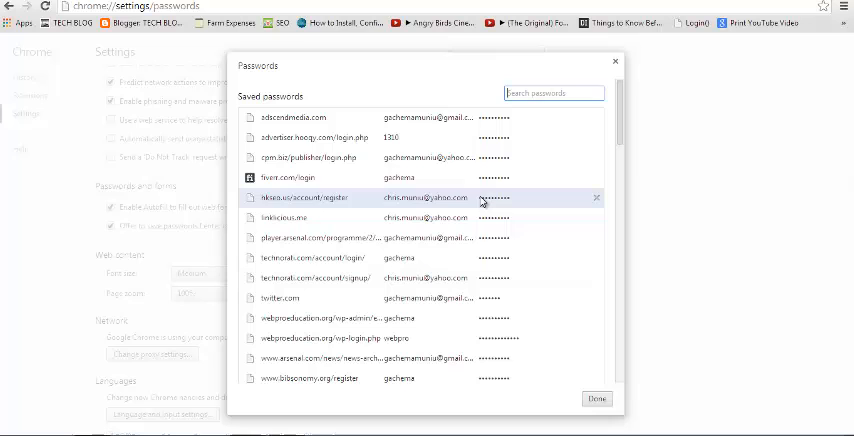
{"action": "mouse_move", "coordinate": [494, 131]}
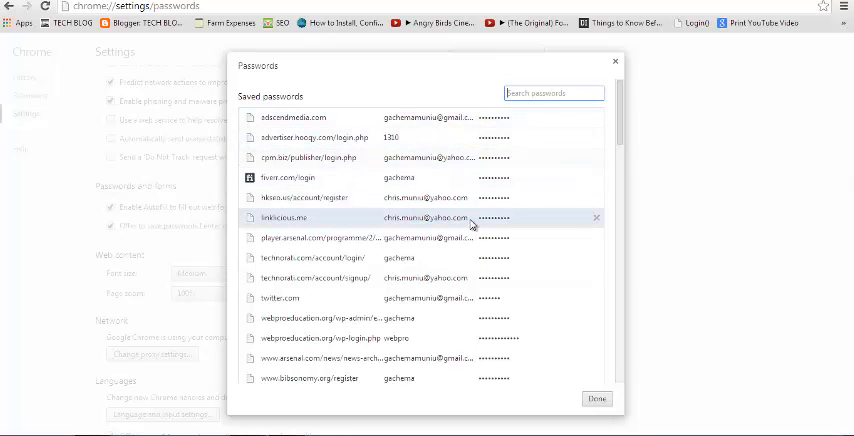
{"action": "mouse_move", "coordinate": [470, 298]}
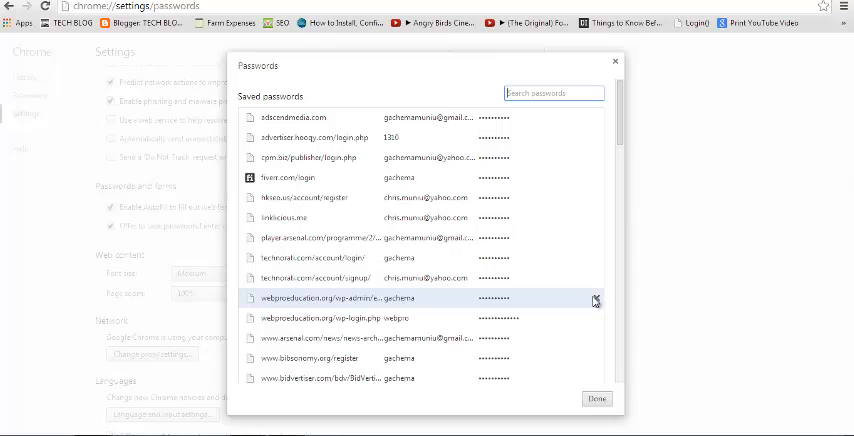
{"action": "left_click", "coordinate": [597, 399]}
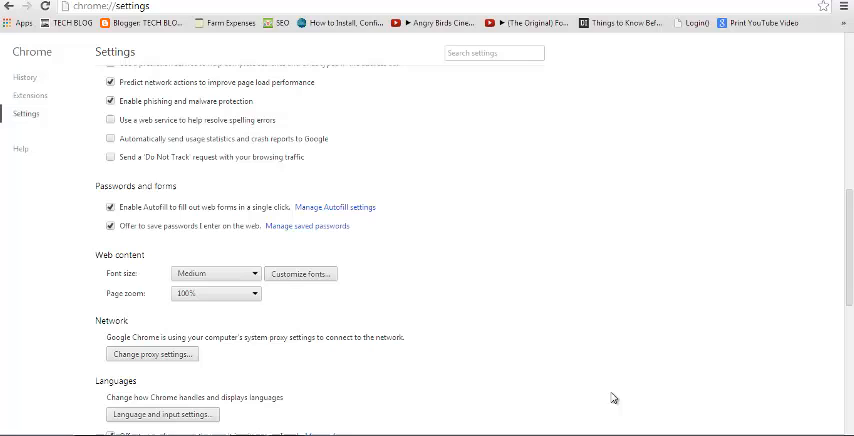
{"action": "mouse_move", "coordinate": [596, 370]}
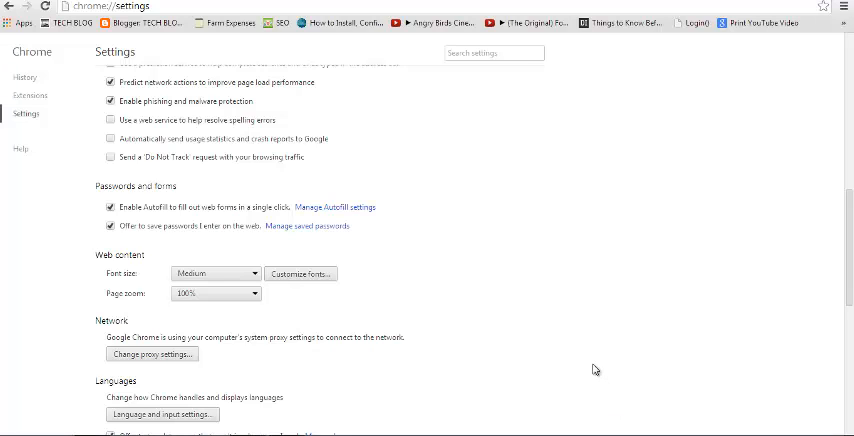
{"action": "mouse_move", "coordinate": [600, 180]}
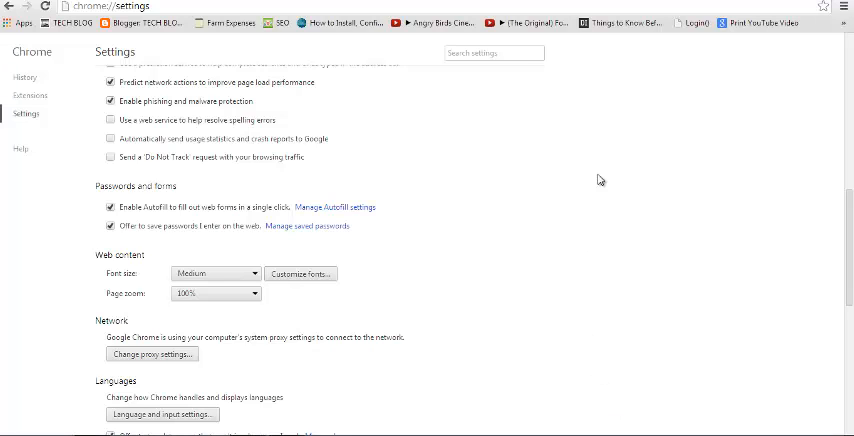